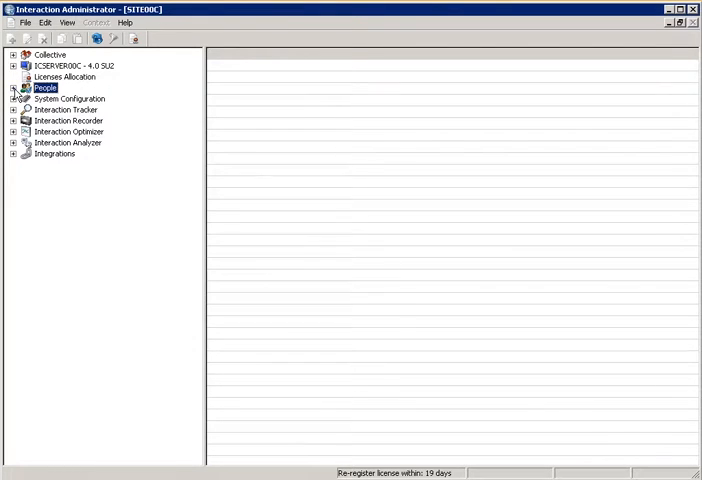
Expand People in the tree and show the Users list with extensions and domain accounts
click(12, 88)
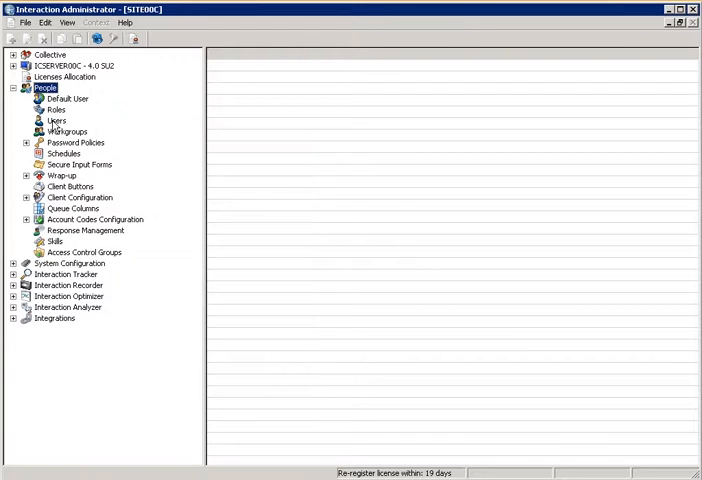
click(56, 120)
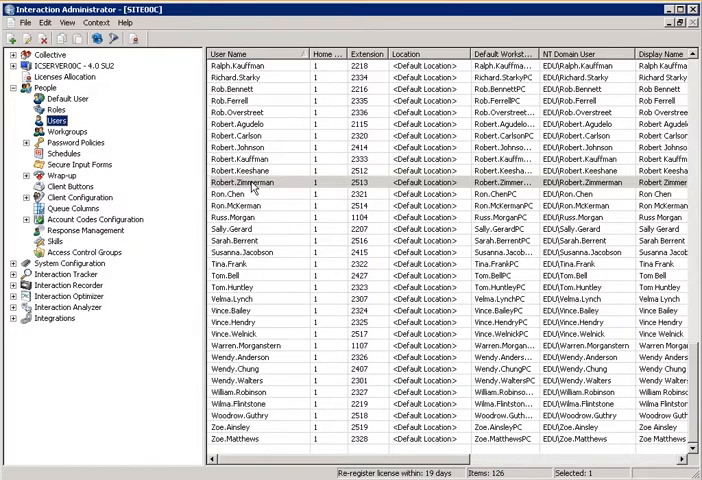
click(250, 182)
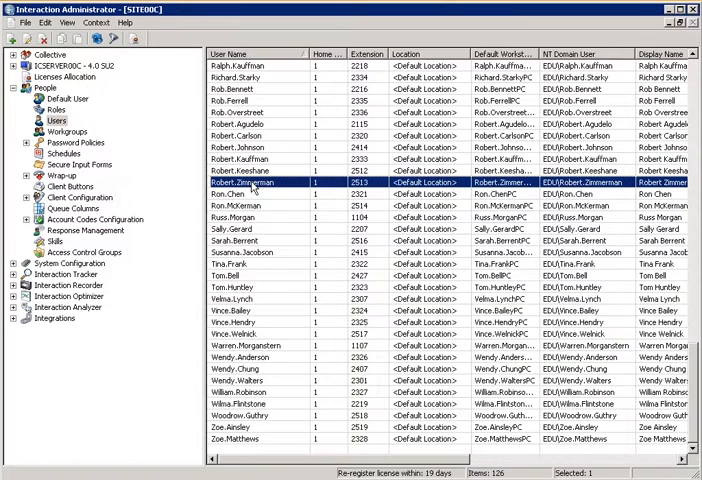
right_click(256, 182)
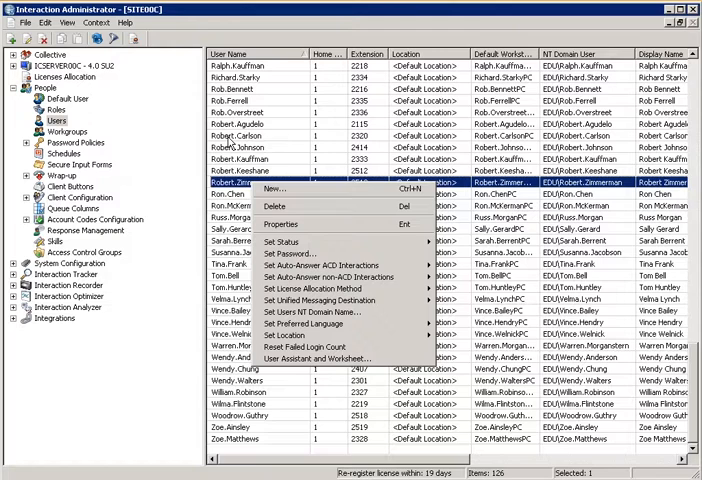
click(280, 224)
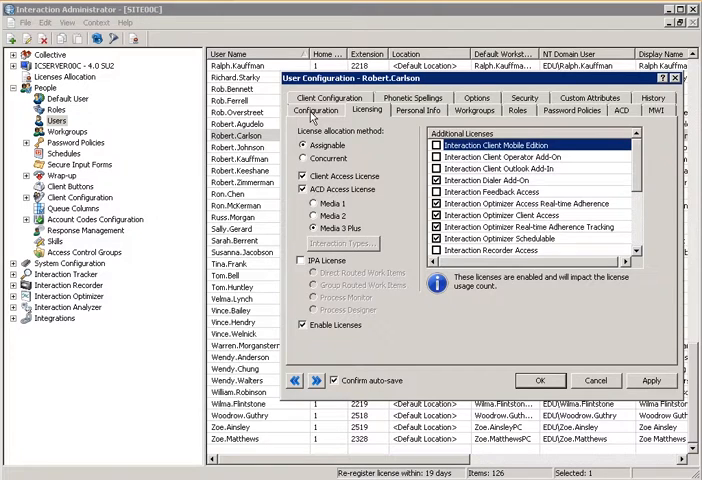
click(318, 110)
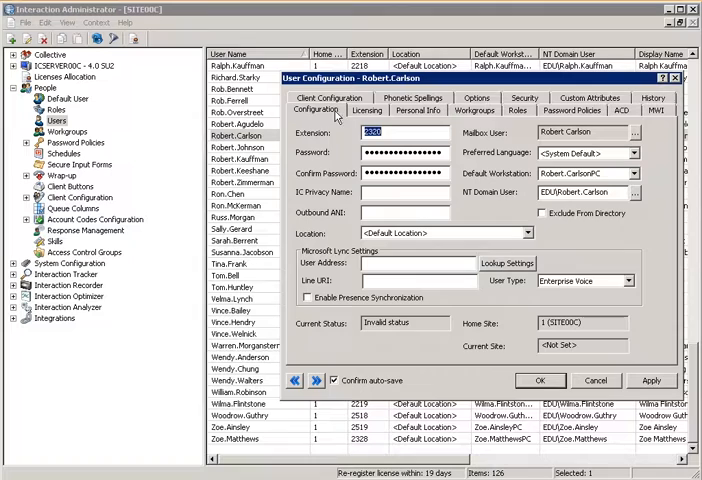
click(366, 110)
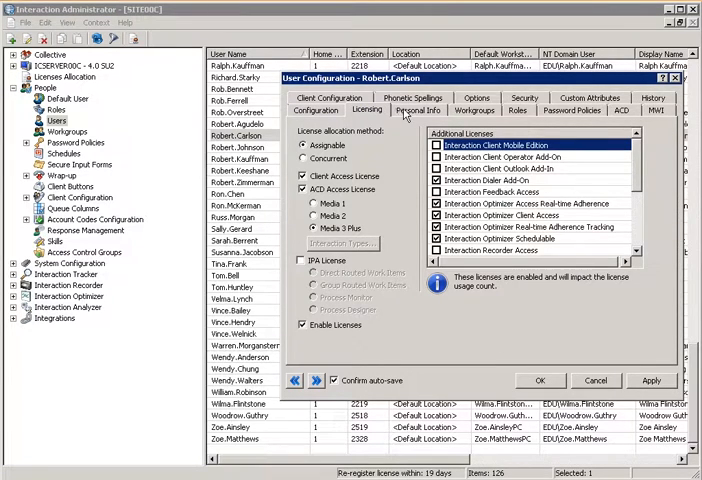
click(418, 110)
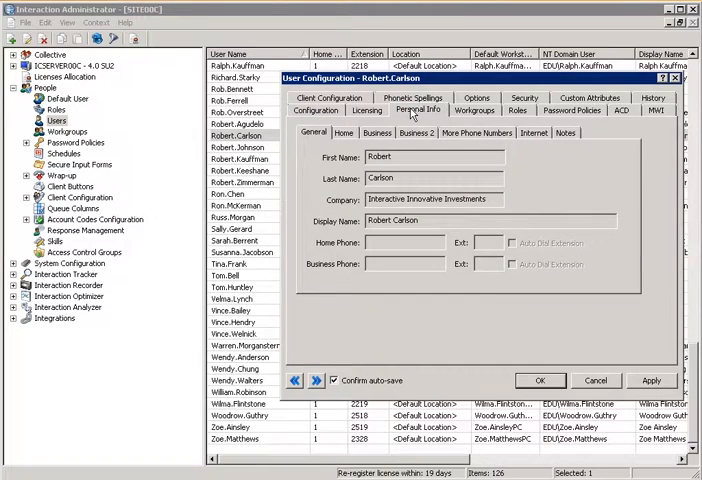
mouse_move(368, 110)
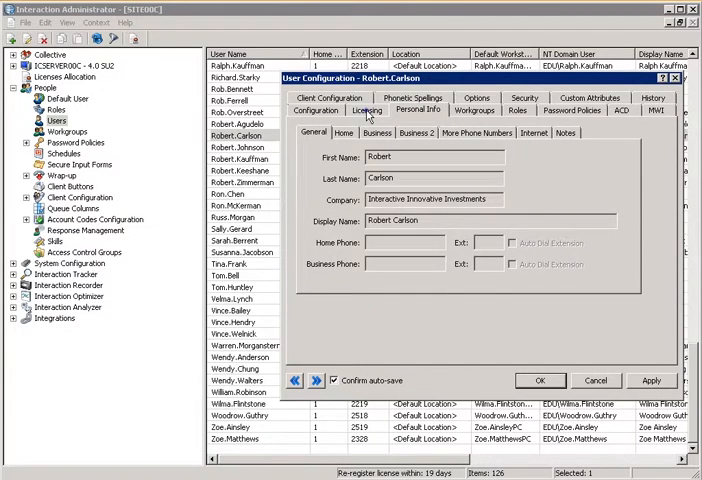
click(366, 110)
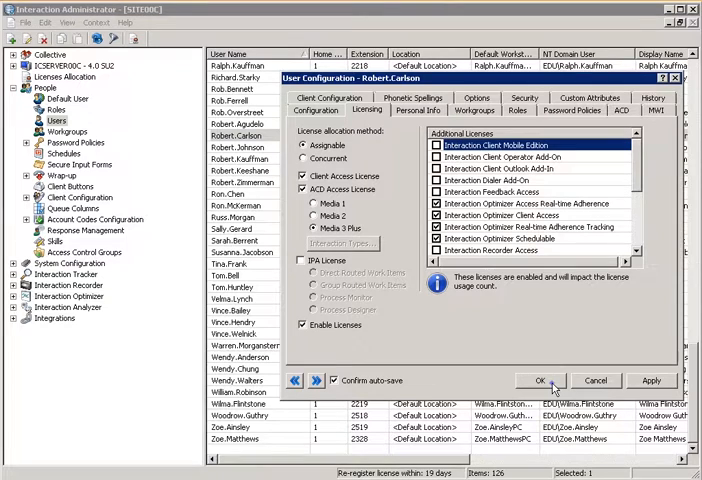
click(540, 380)
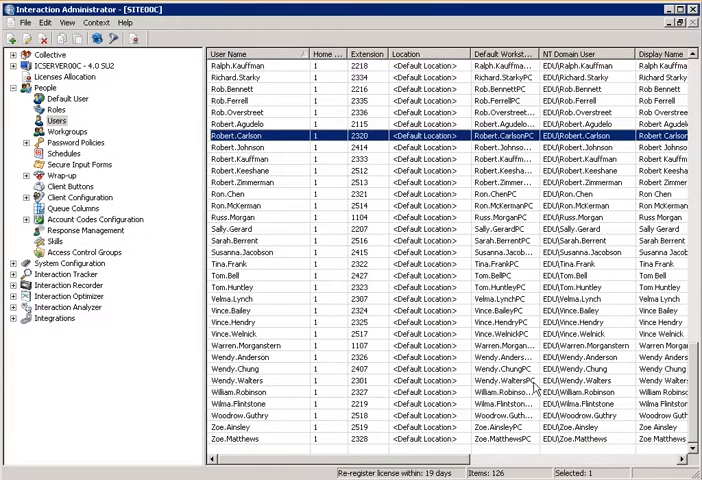
mouse_move(230, 216)
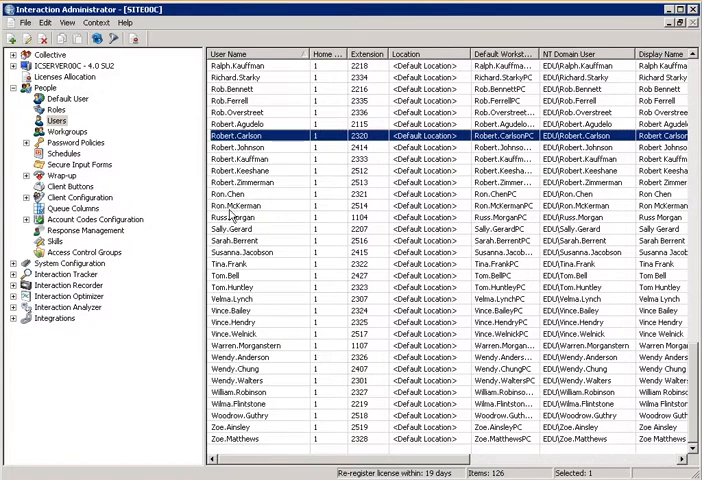
double_click(238, 148)
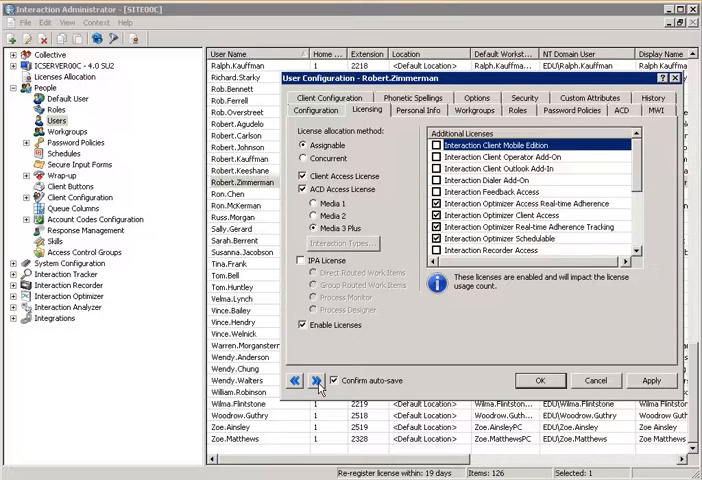
click(296, 380)
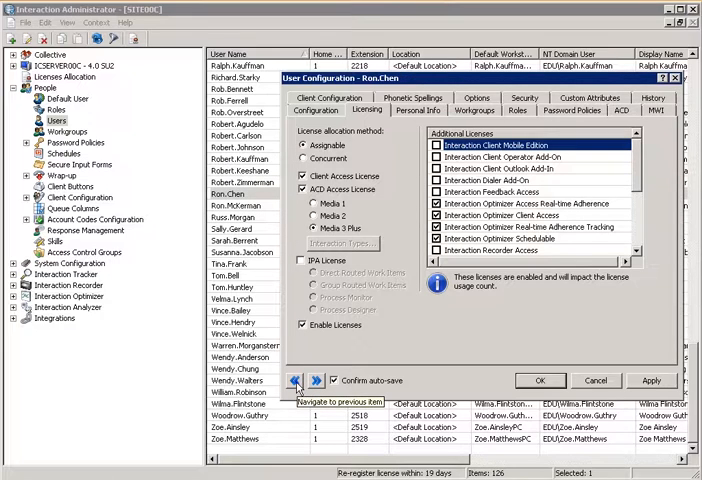
click(296, 380)
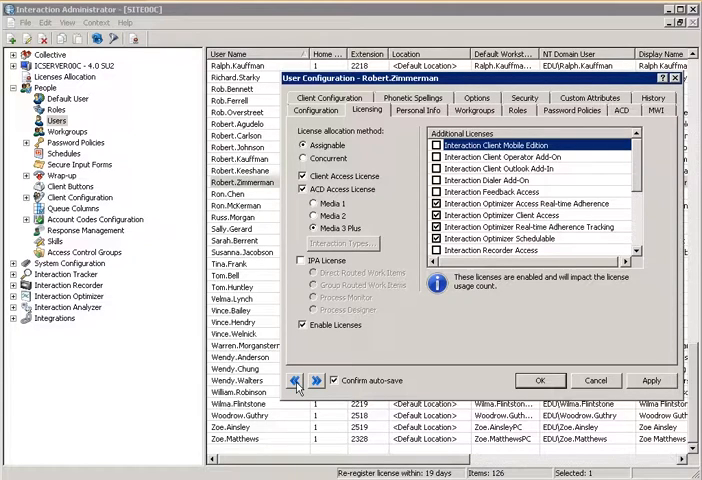
click(240, 170)
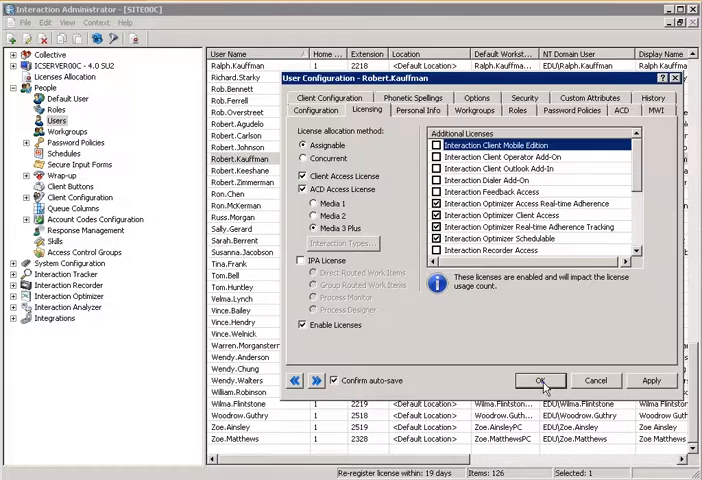
click(540, 380)
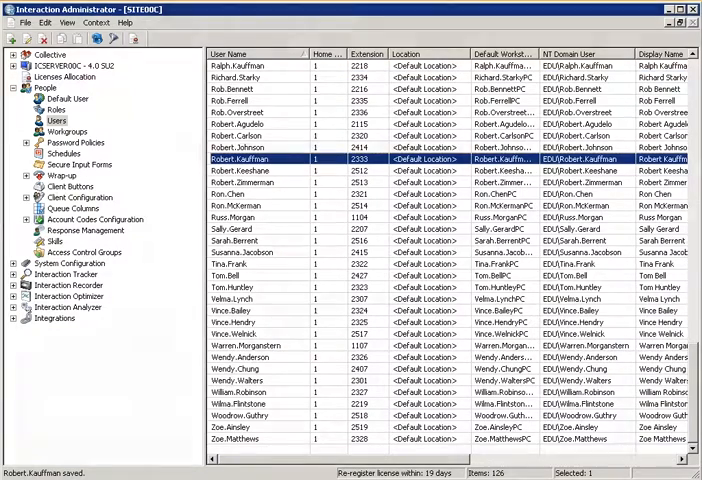